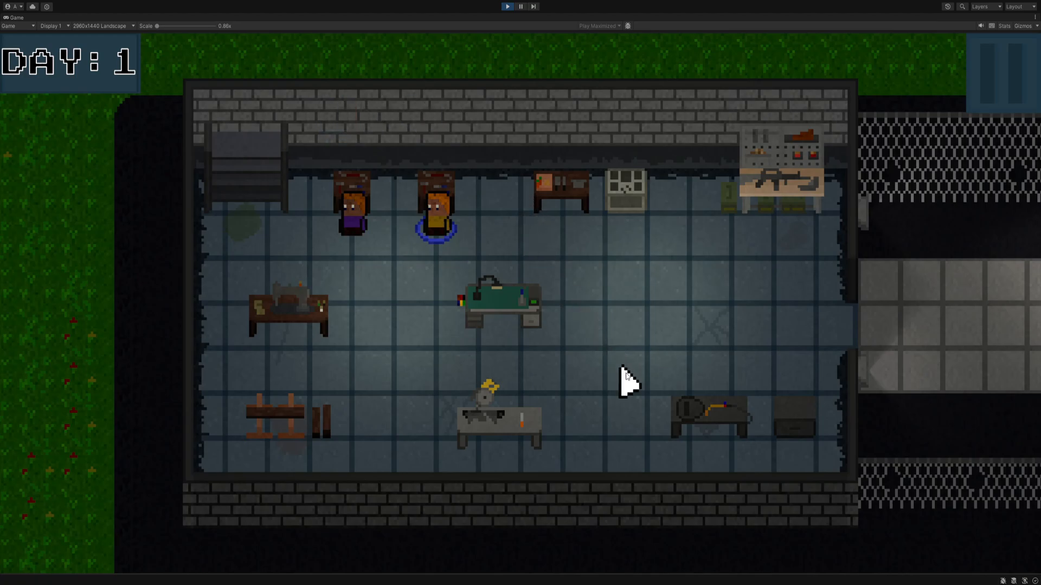
Step: Lead the survivors out onto the outdoor path and shoot the approaching zombie
{"action": "left_click", "coordinate": [365, 305]}
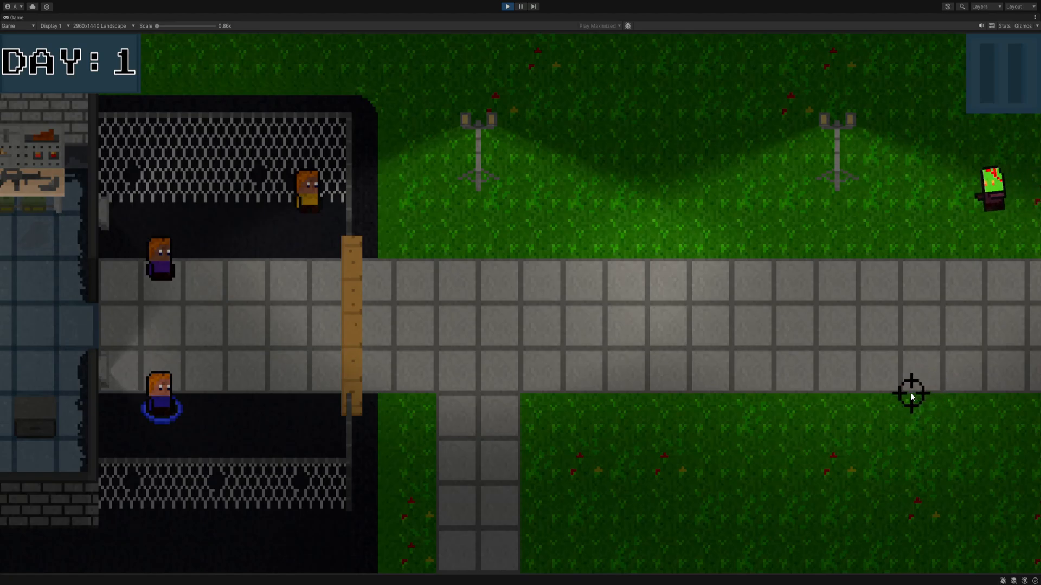
{"action": "mouse_move", "coordinate": [778, 327]}
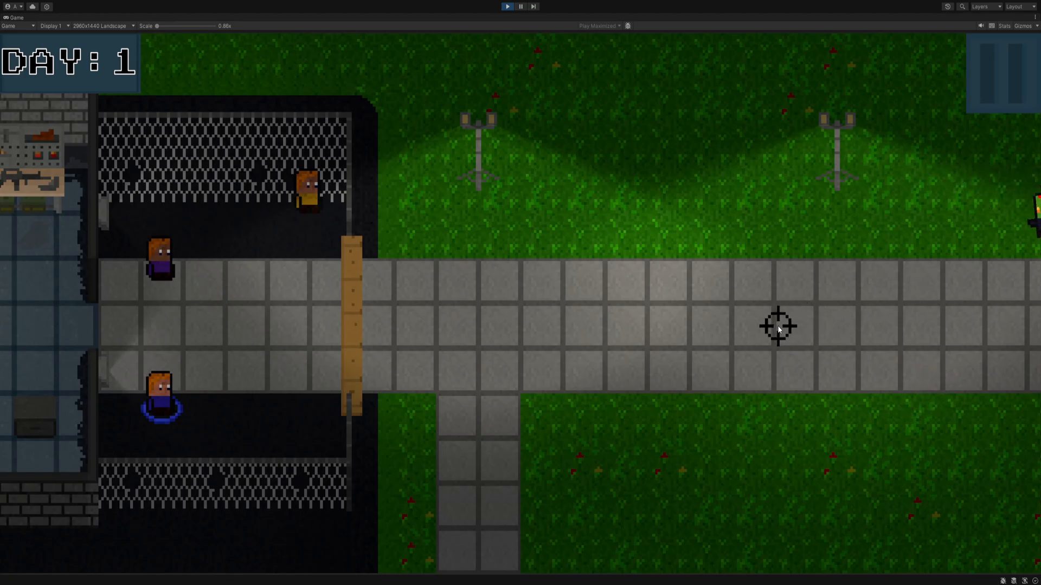
{"action": "mouse_move", "coordinate": [564, 388]}
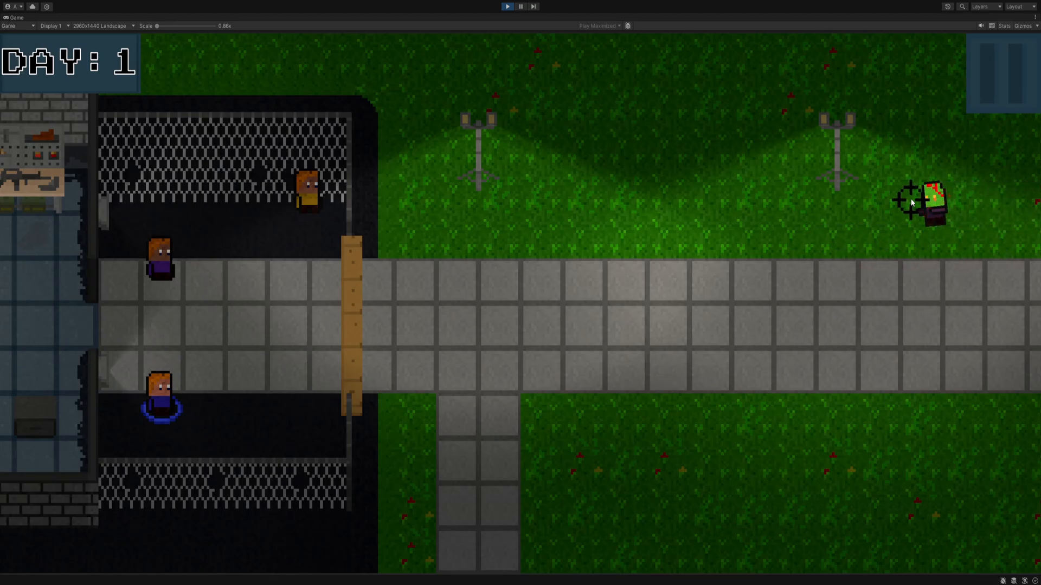
{"action": "mouse_move", "coordinate": [770, 298]}
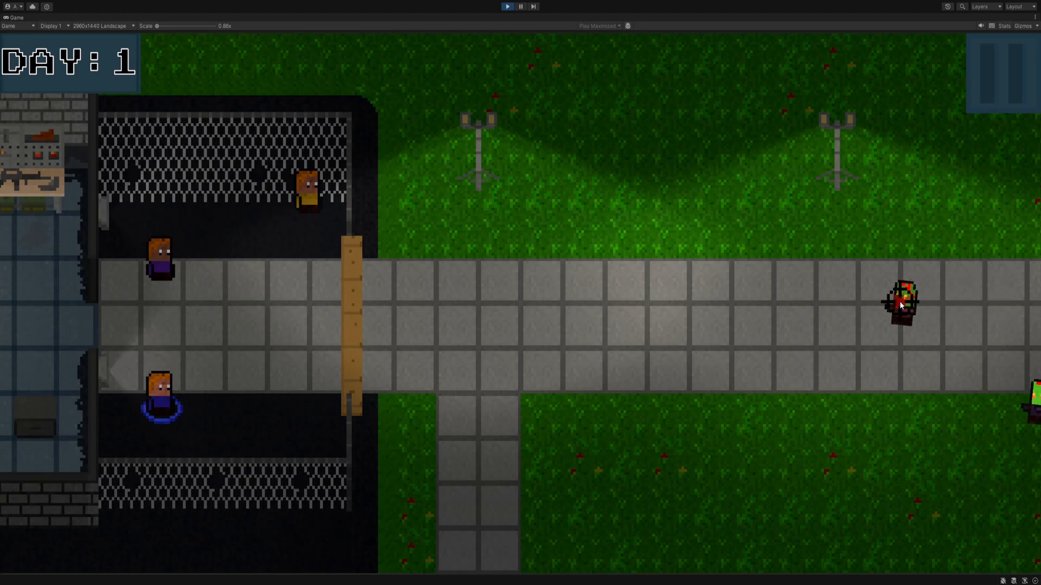
{"action": "left_click", "coordinate": [100, 26]}
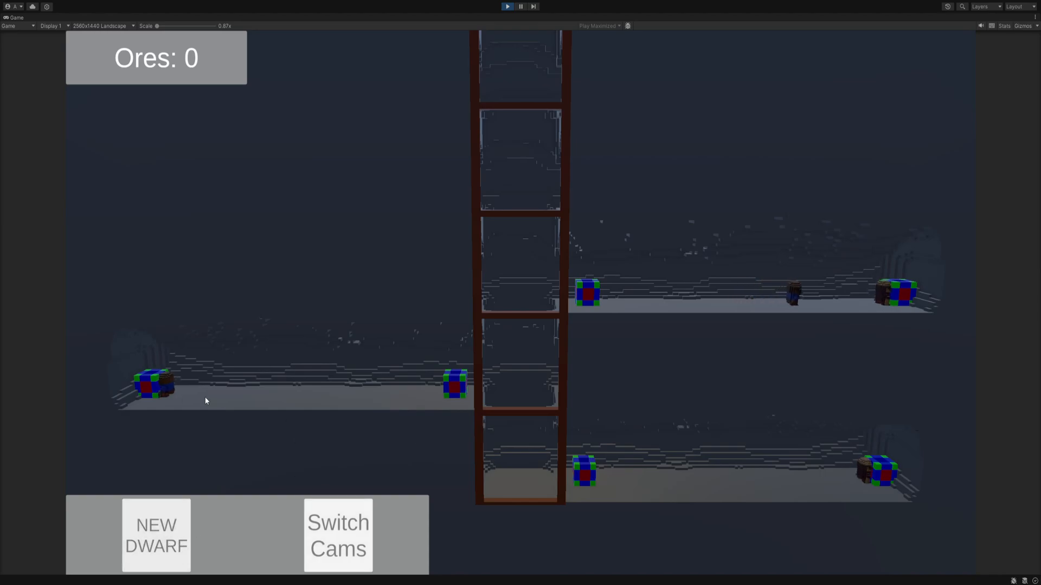
Step: Spawn three more dwarves in the mine, toggling between mine and surface cameras several times
{"action": "left_click", "coordinate": [156, 535]}
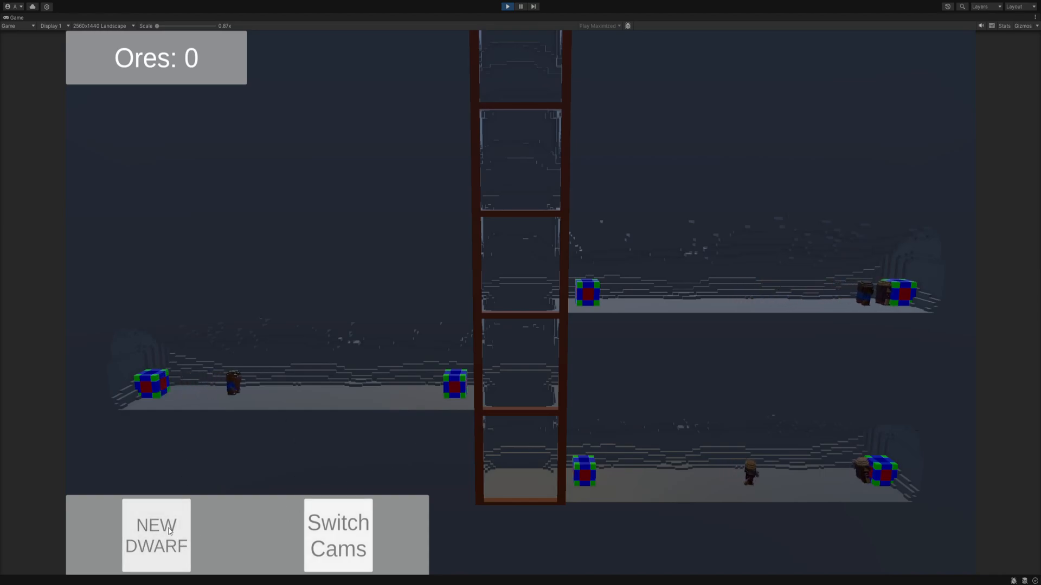
{"action": "left_click", "coordinate": [157, 535]}
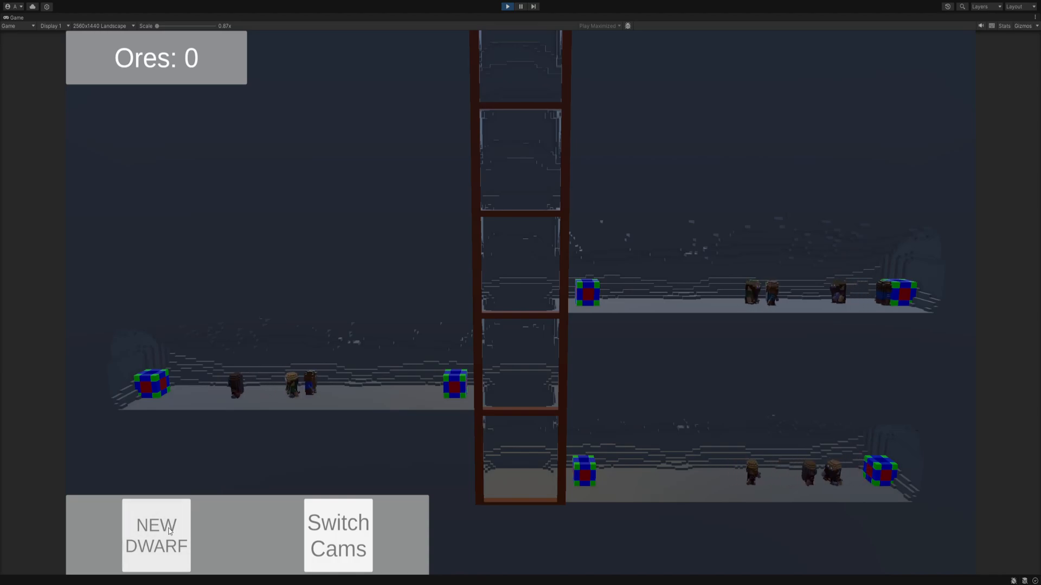
{"action": "left_click", "coordinate": [337, 535]}
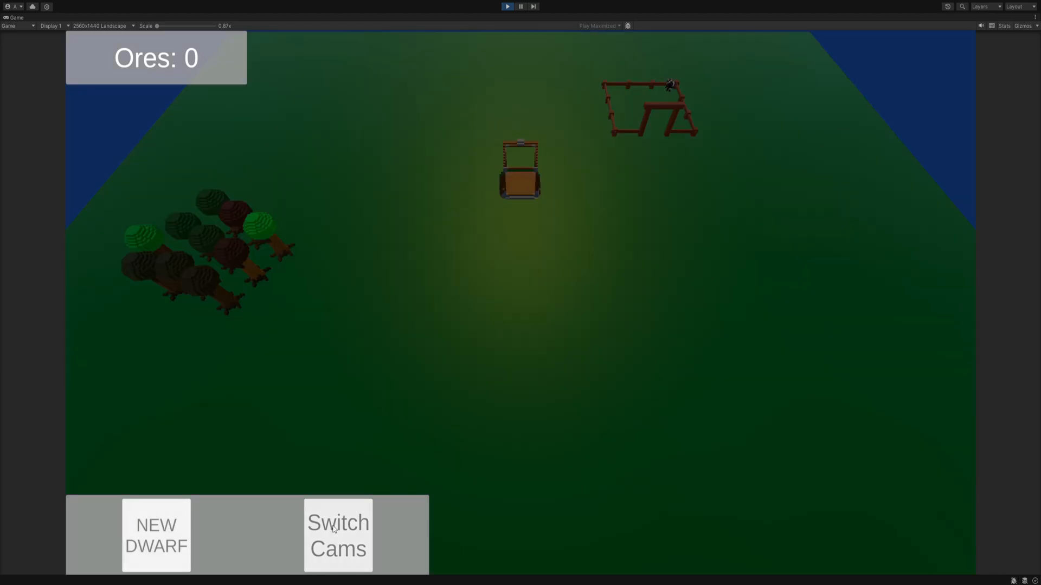
{"action": "left_click", "coordinate": [337, 535]}
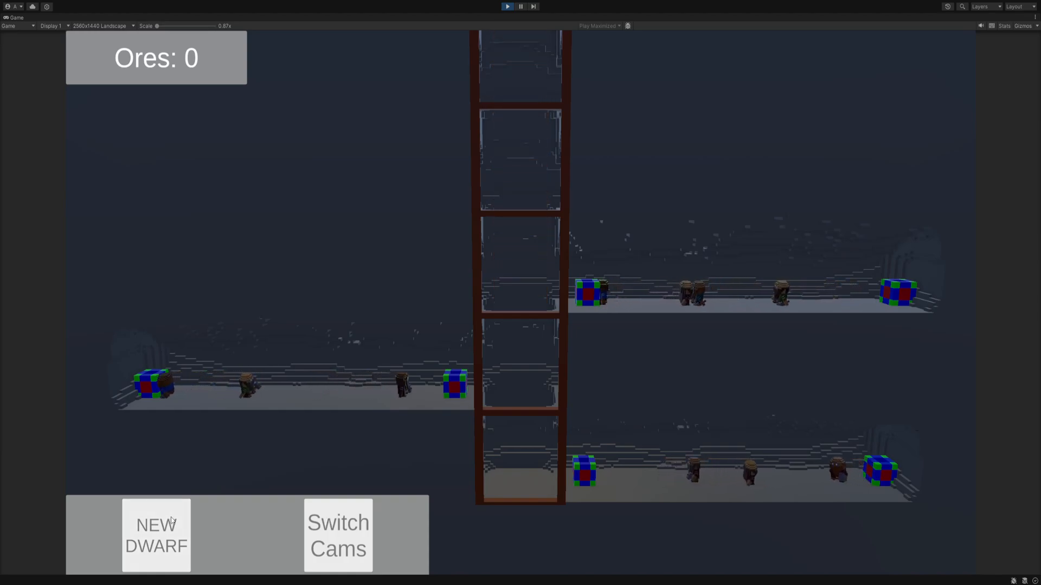
{"action": "left_click", "coordinate": [337, 535]}
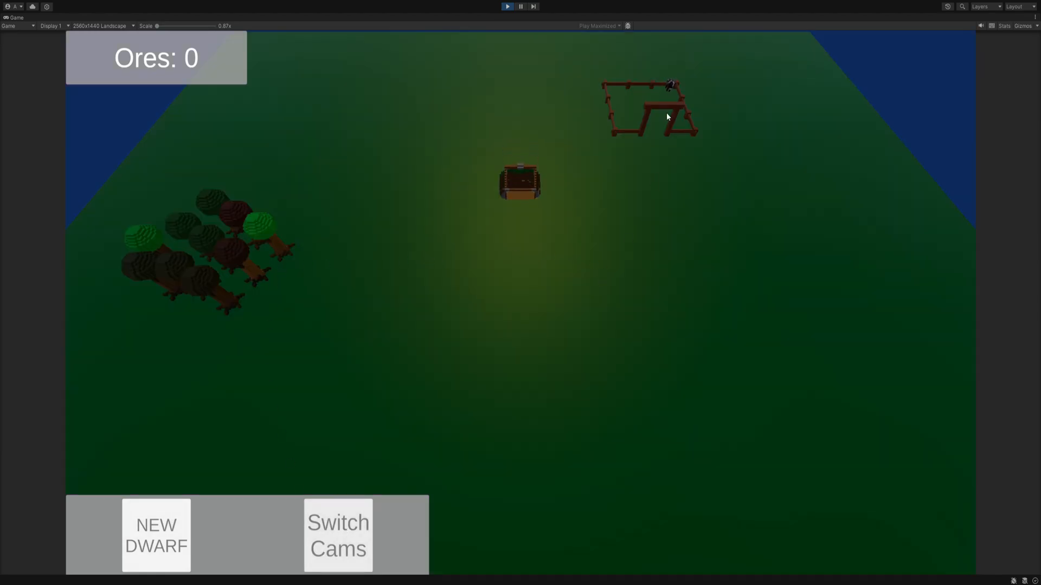
{"action": "left_click", "coordinate": [338, 536]}
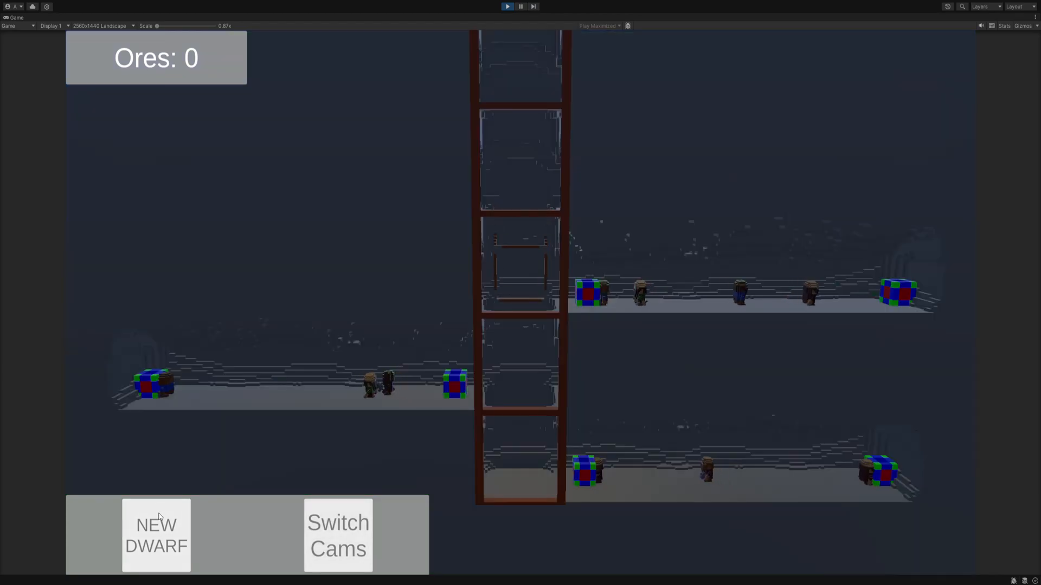
{"action": "left_click", "coordinate": [157, 535]}
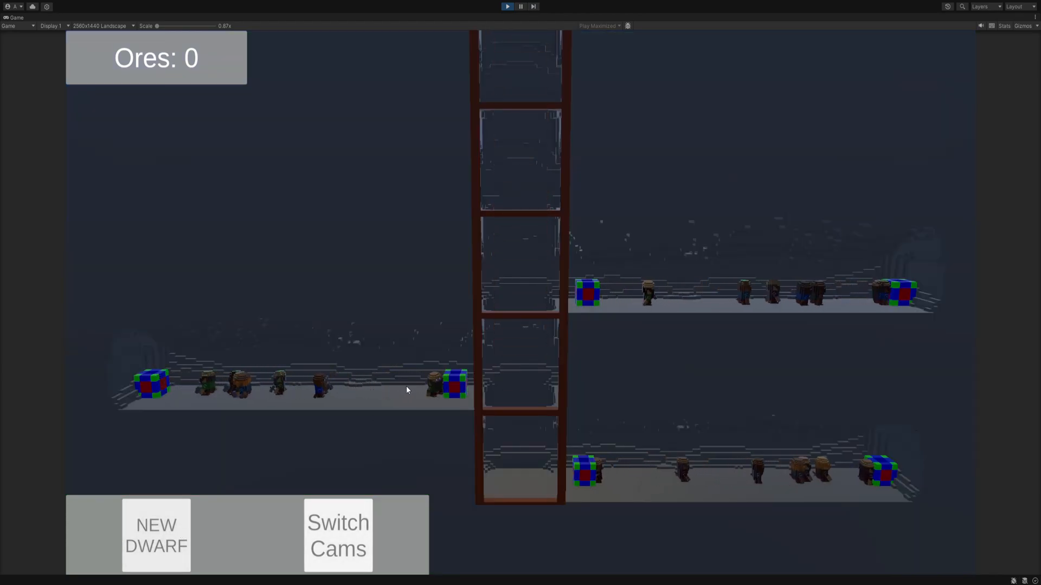
{"action": "left_click", "coordinate": [337, 535]}
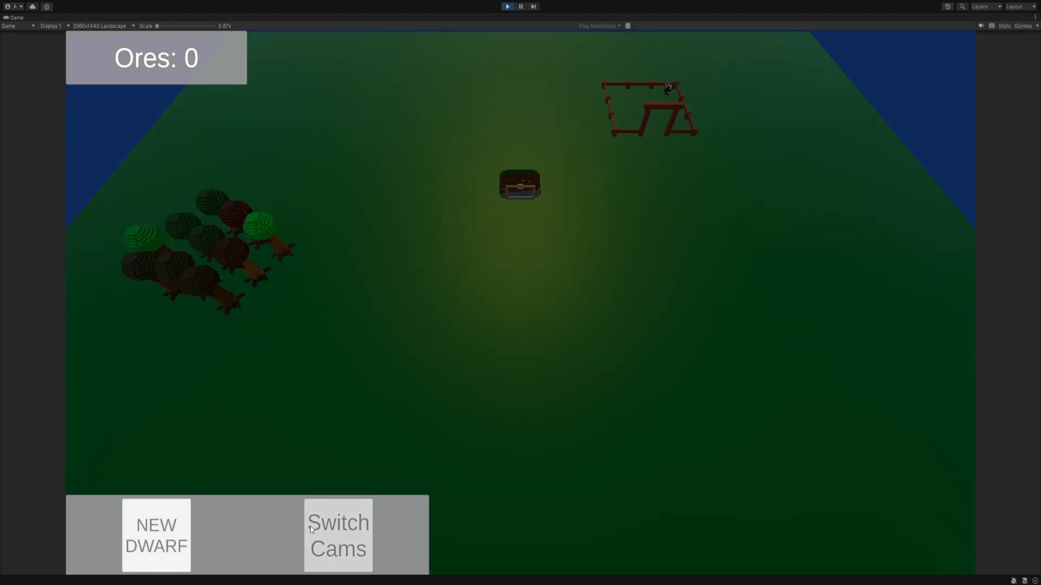
{"action": "left_click", "coordinate": [337, 535]}
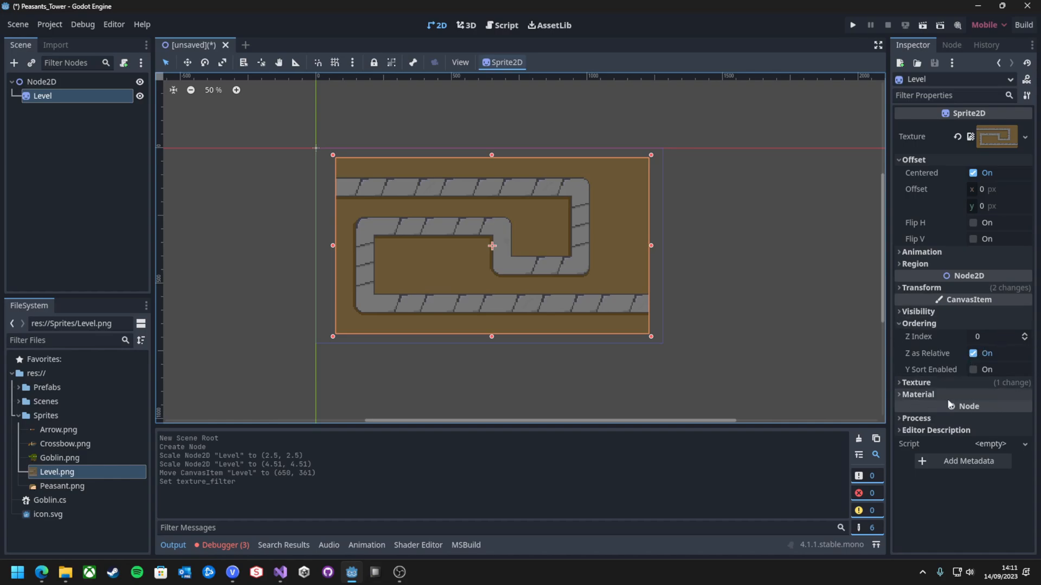
{"action": "mouse_move", "coordinate": [967, 395]}
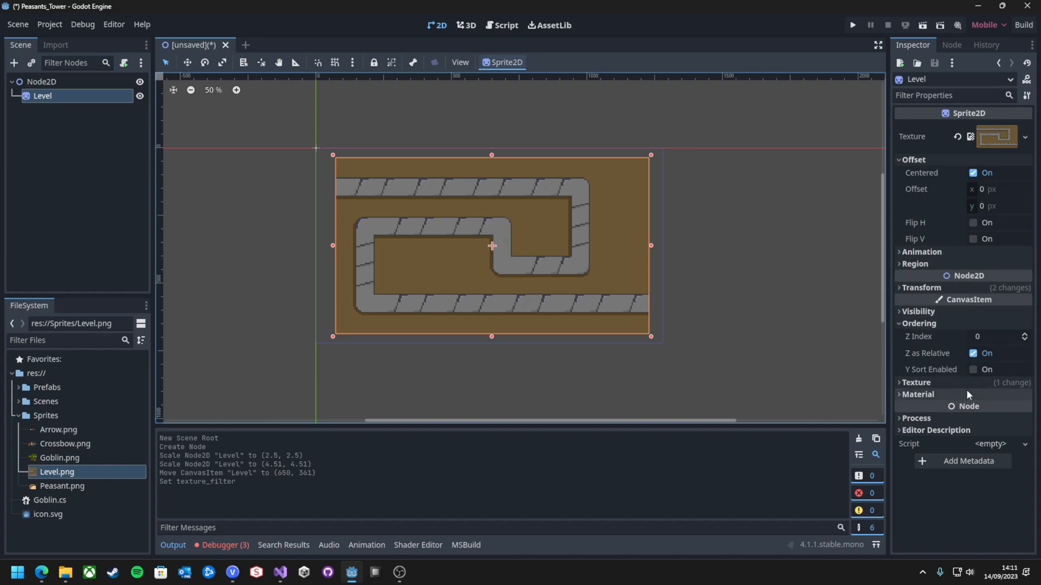
{"action": "mouse_move", "coordinate": [982, 450]}
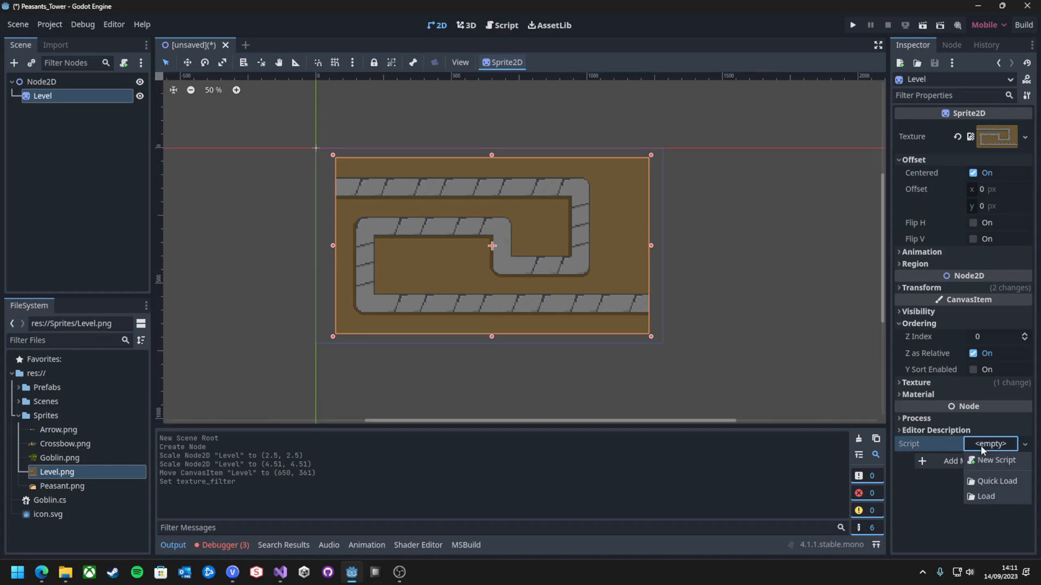
Step: Attach a script to the Level node and close the running tower-defence game window
{"action": "left_click", "coordinate": [916, 418]}
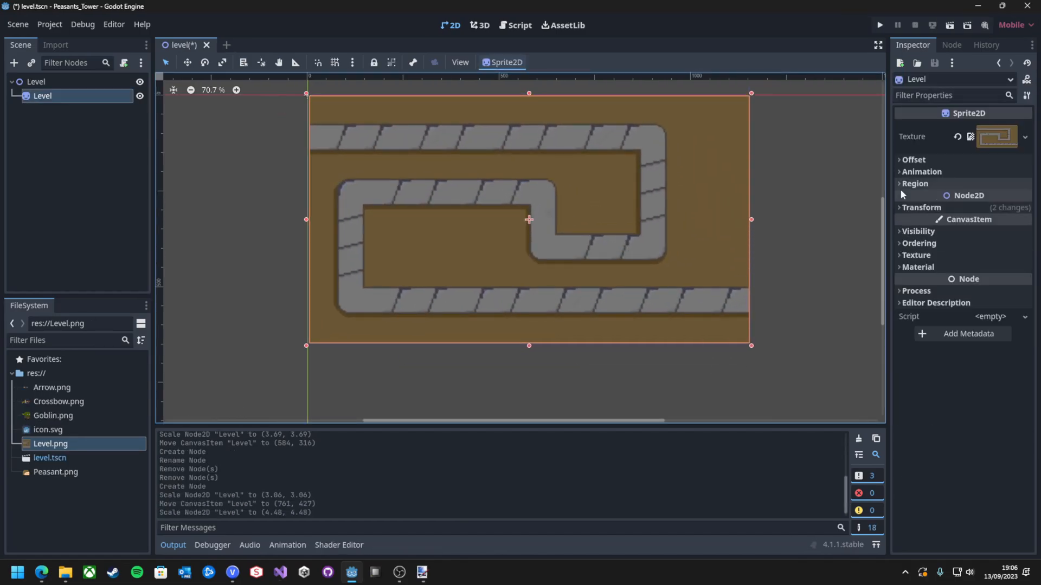
{"action": "left_click", "coordinate": [314, 45]}
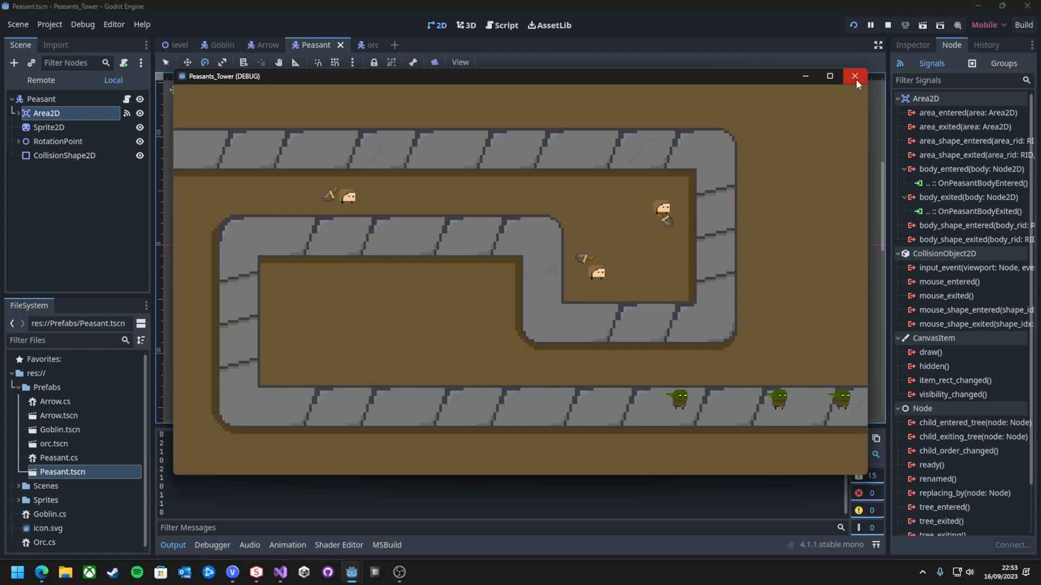
{"action": "left_click", "coordinate": [854, 76]}
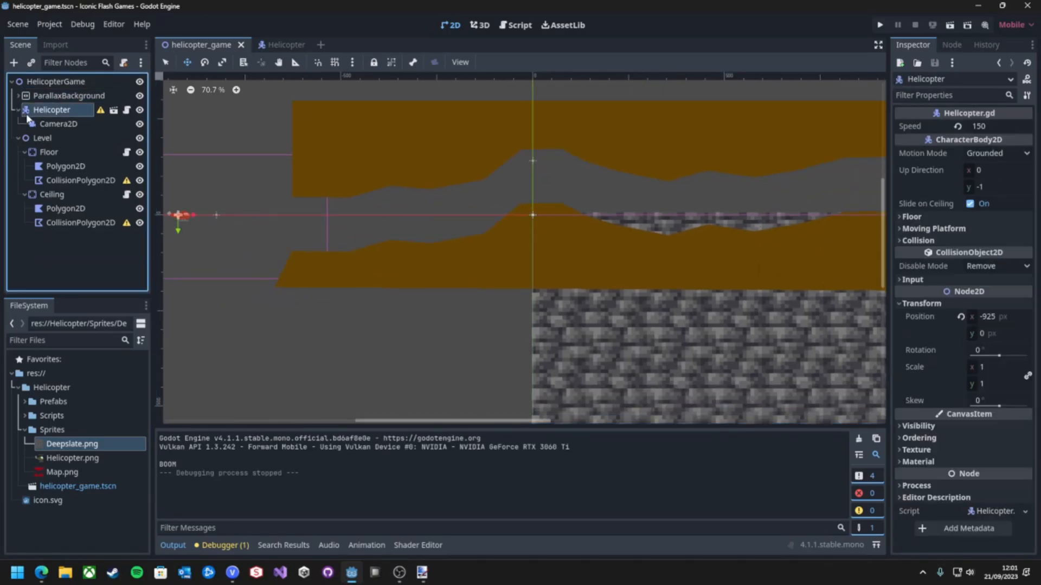
Step: Run the Auto Battler Flash project's Battle scene with the sword and axe fighters
{"action": "left_click", "coordinate": [878, 24]}
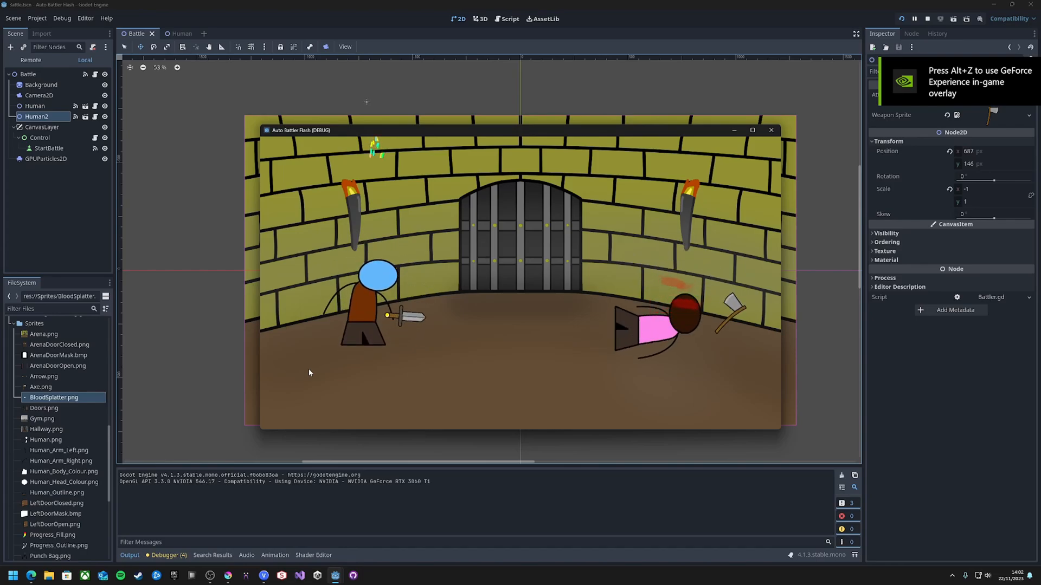
{"action": "left_click", "coordinate": [37, 116]}
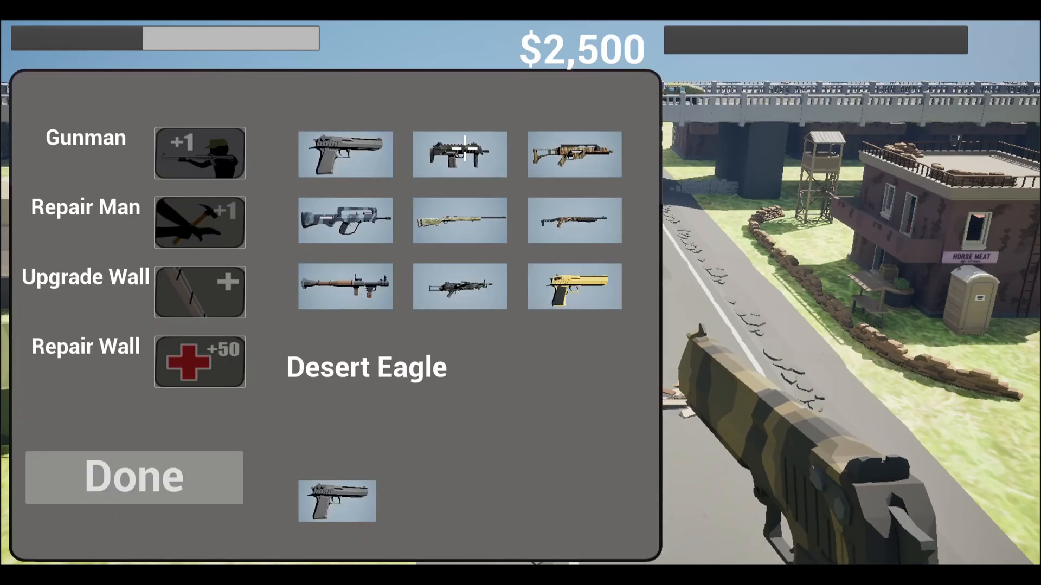
Step: Buy one Gunman in the shop and exit with $400 remaining
{"action": "left_click", "coordinate": [199, 154]}
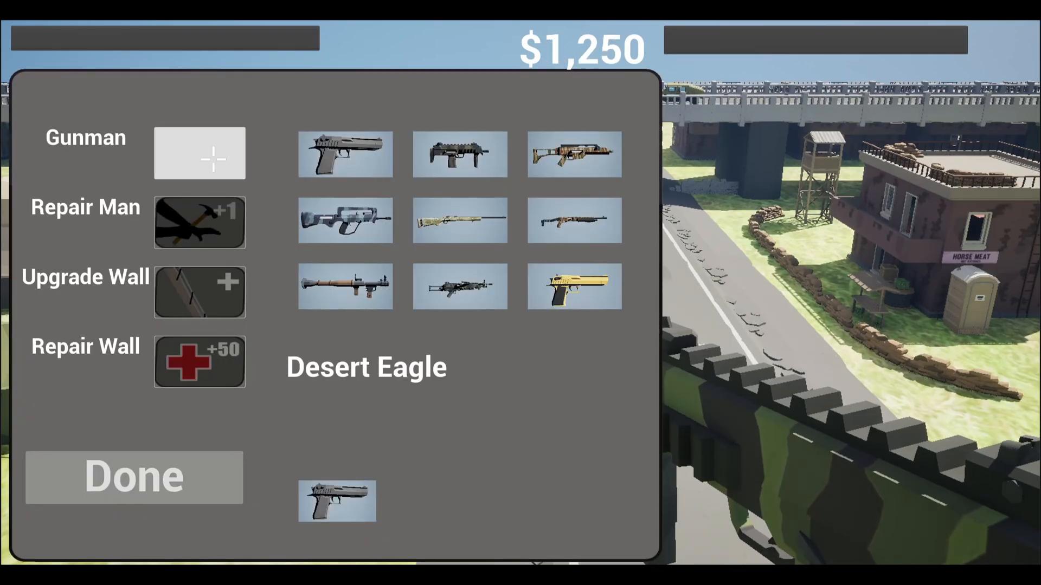
{"action": "left_click", "coordinate": [133, 476]}
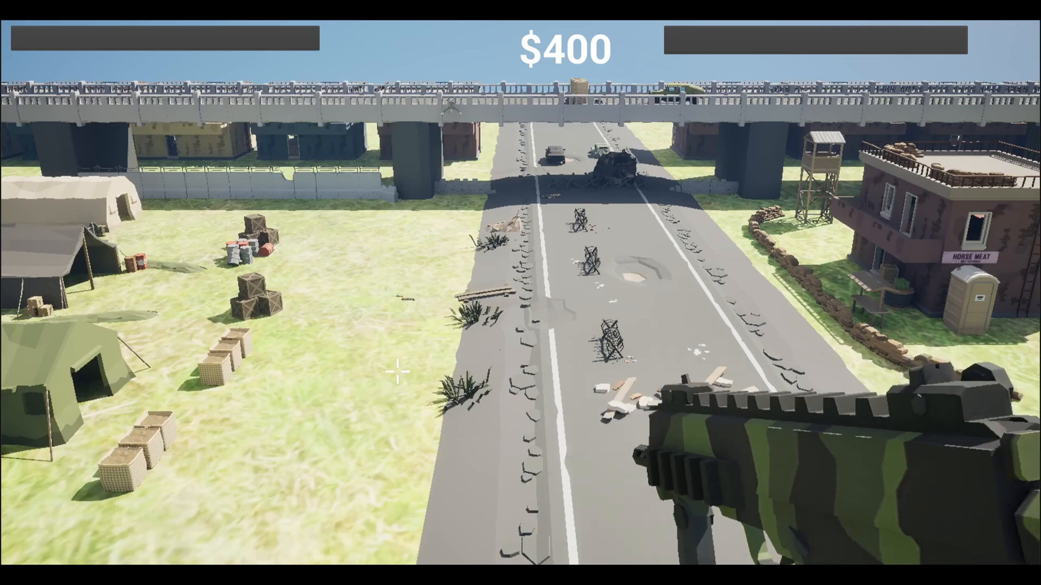